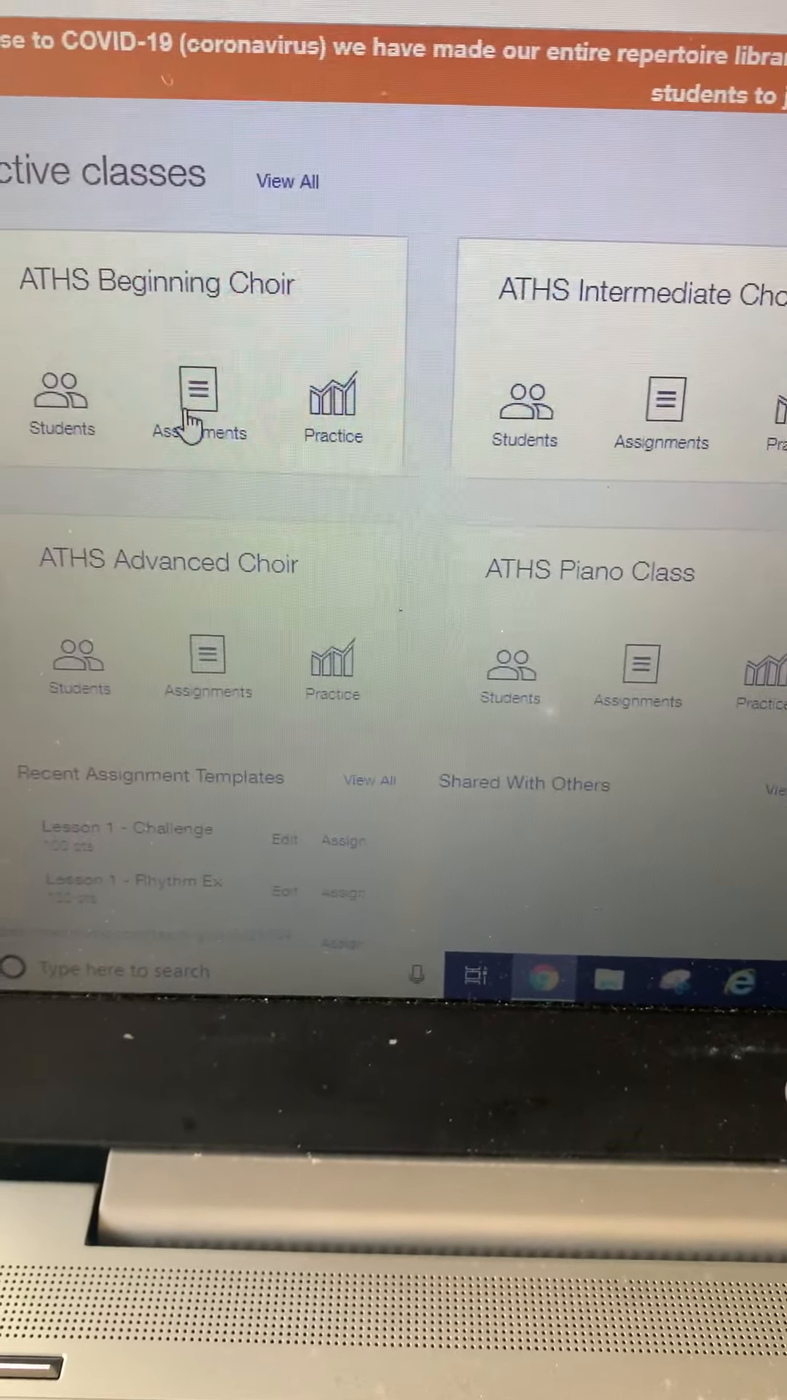
# Search the library for 'sing at first' and choose Sing at First Sight, Level 1 from the results
pyautogui.scroll(3)
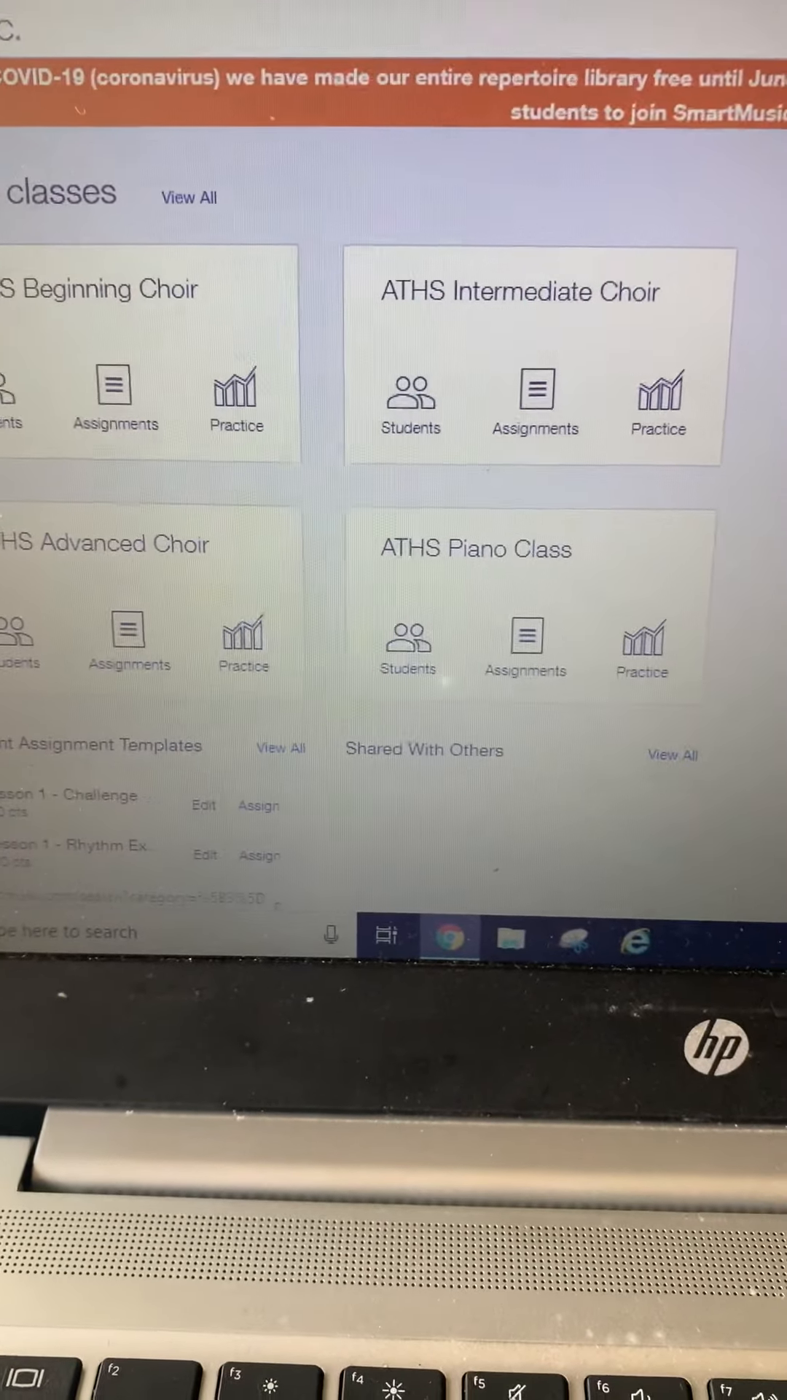
pyautogui.click(212, 25)
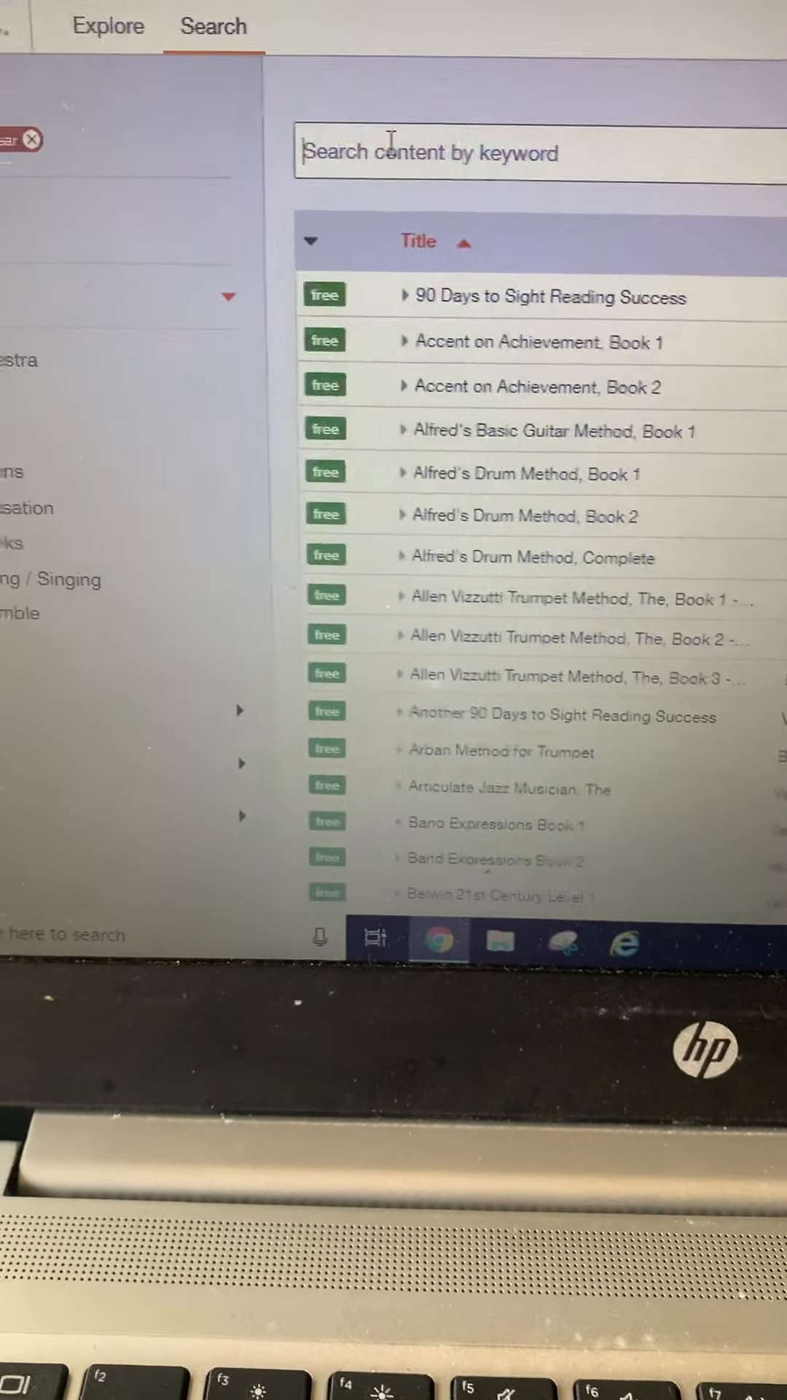
pyautogui.write('sing')
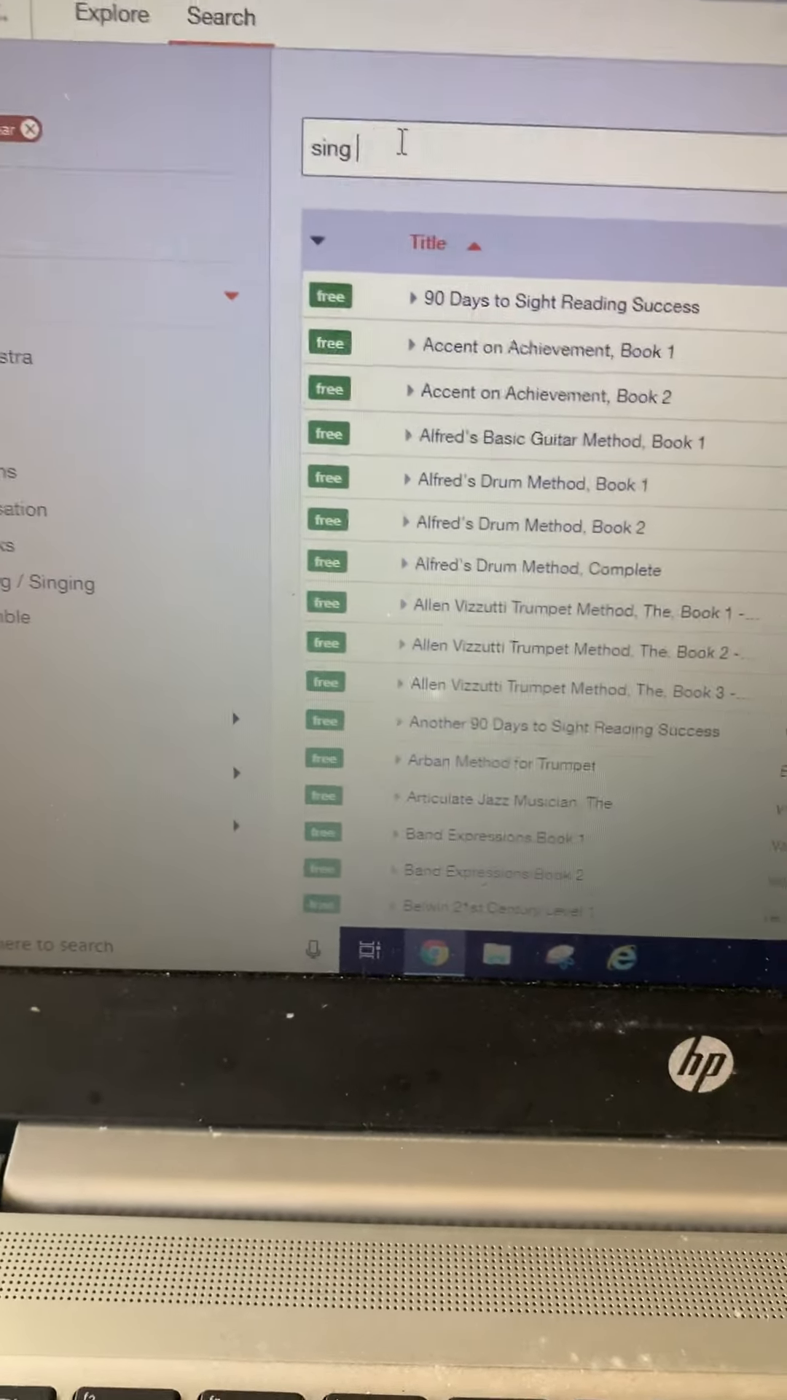
pyautogui.write('at firs')
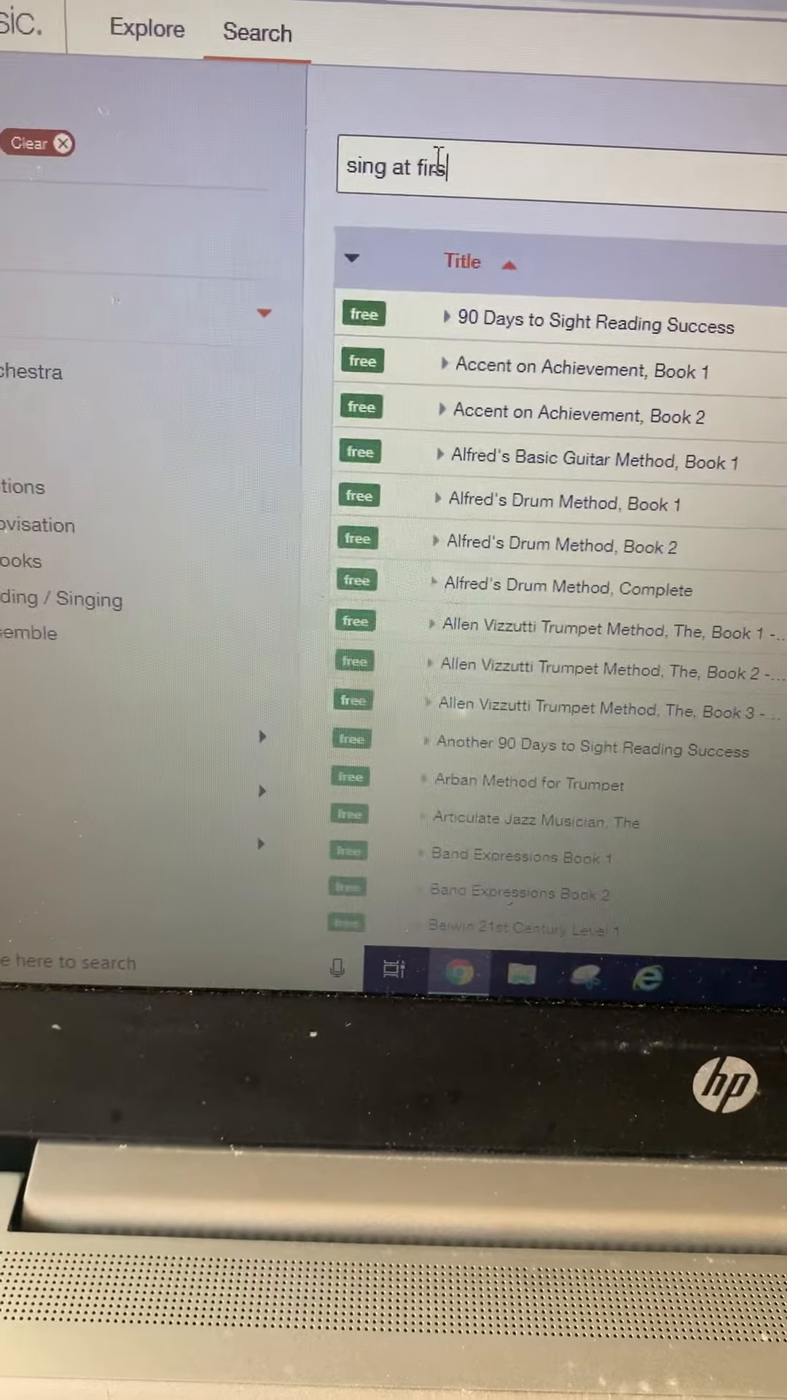
pyautogui.write('t')
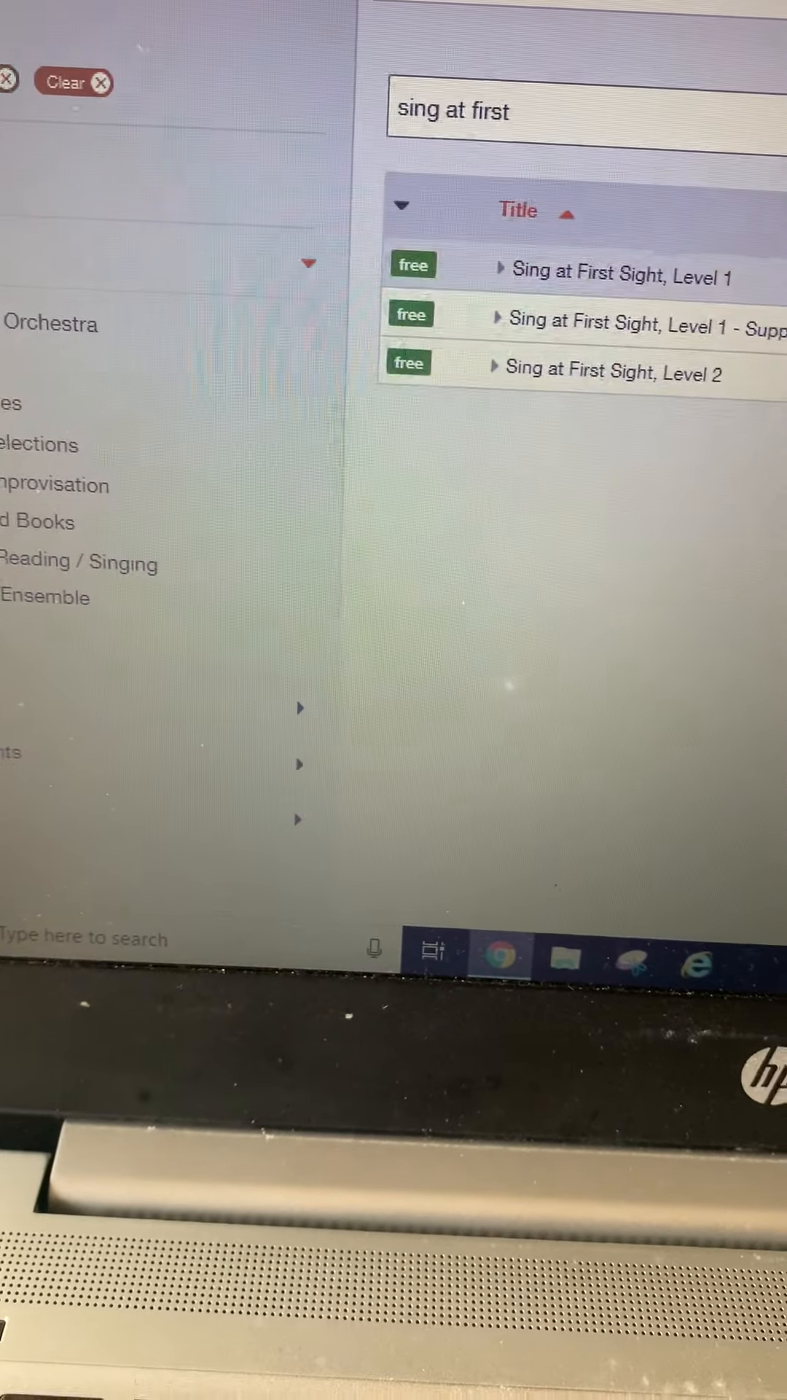
pyautogui.click(607, 271)
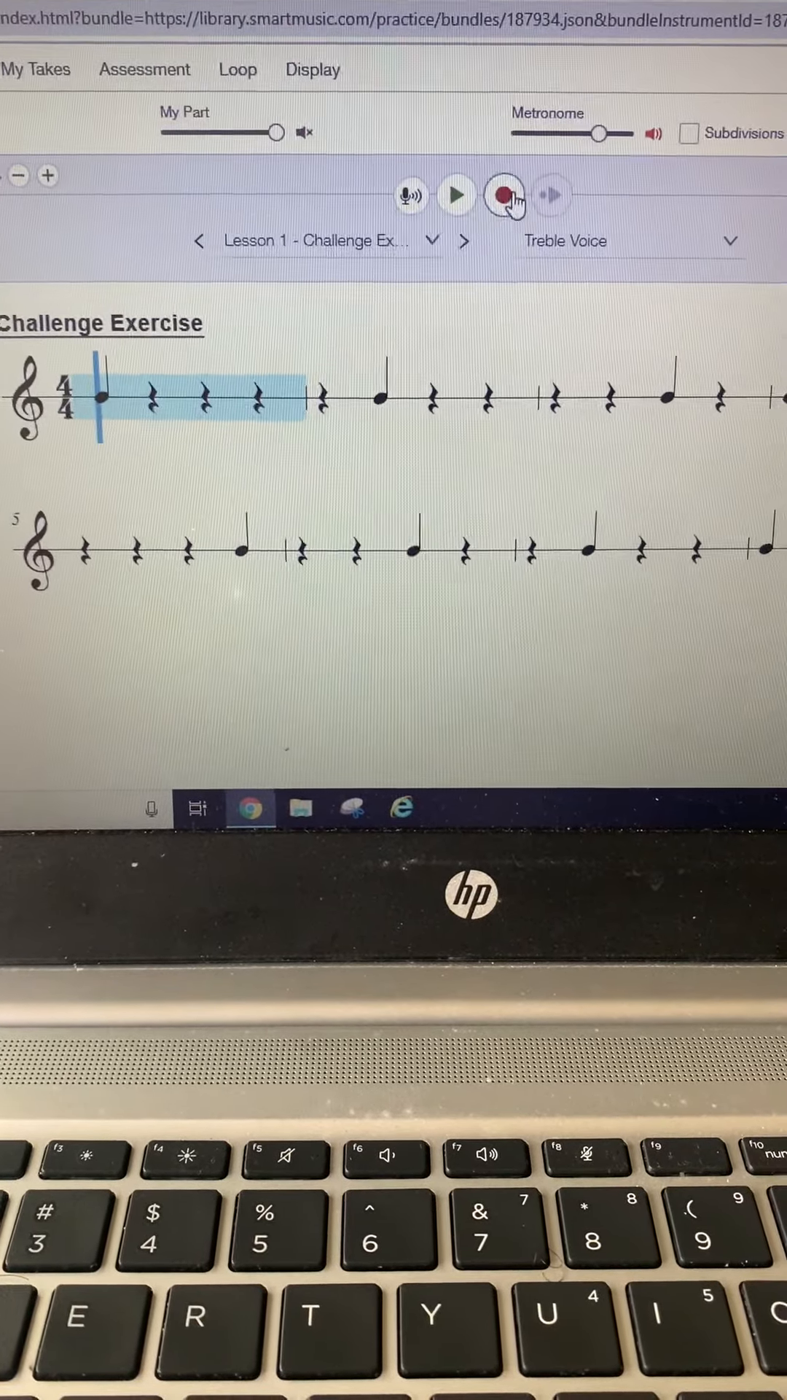
# Start recording a take of Lesson 1 - Challenge Exercise for Treble Voice
pyautogui.click(506, 194)
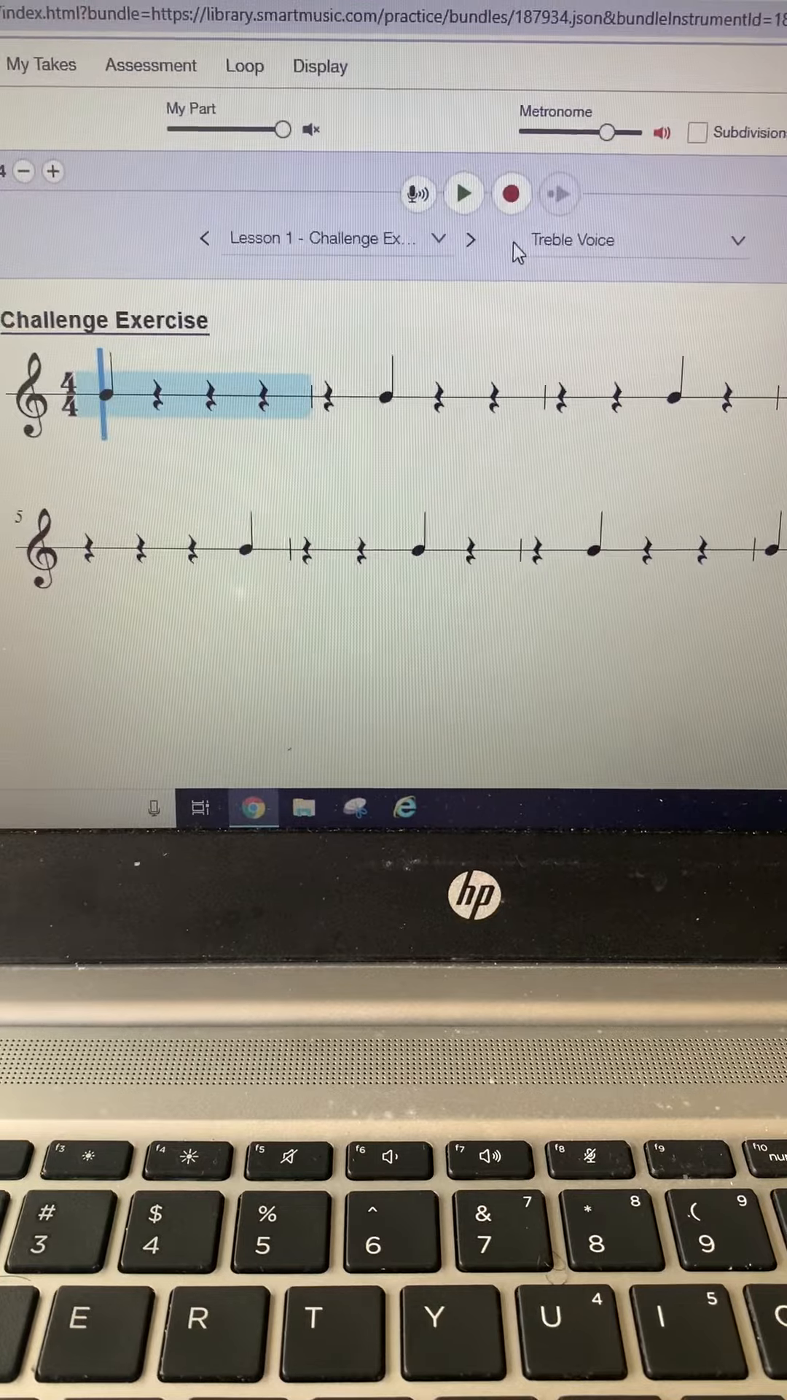